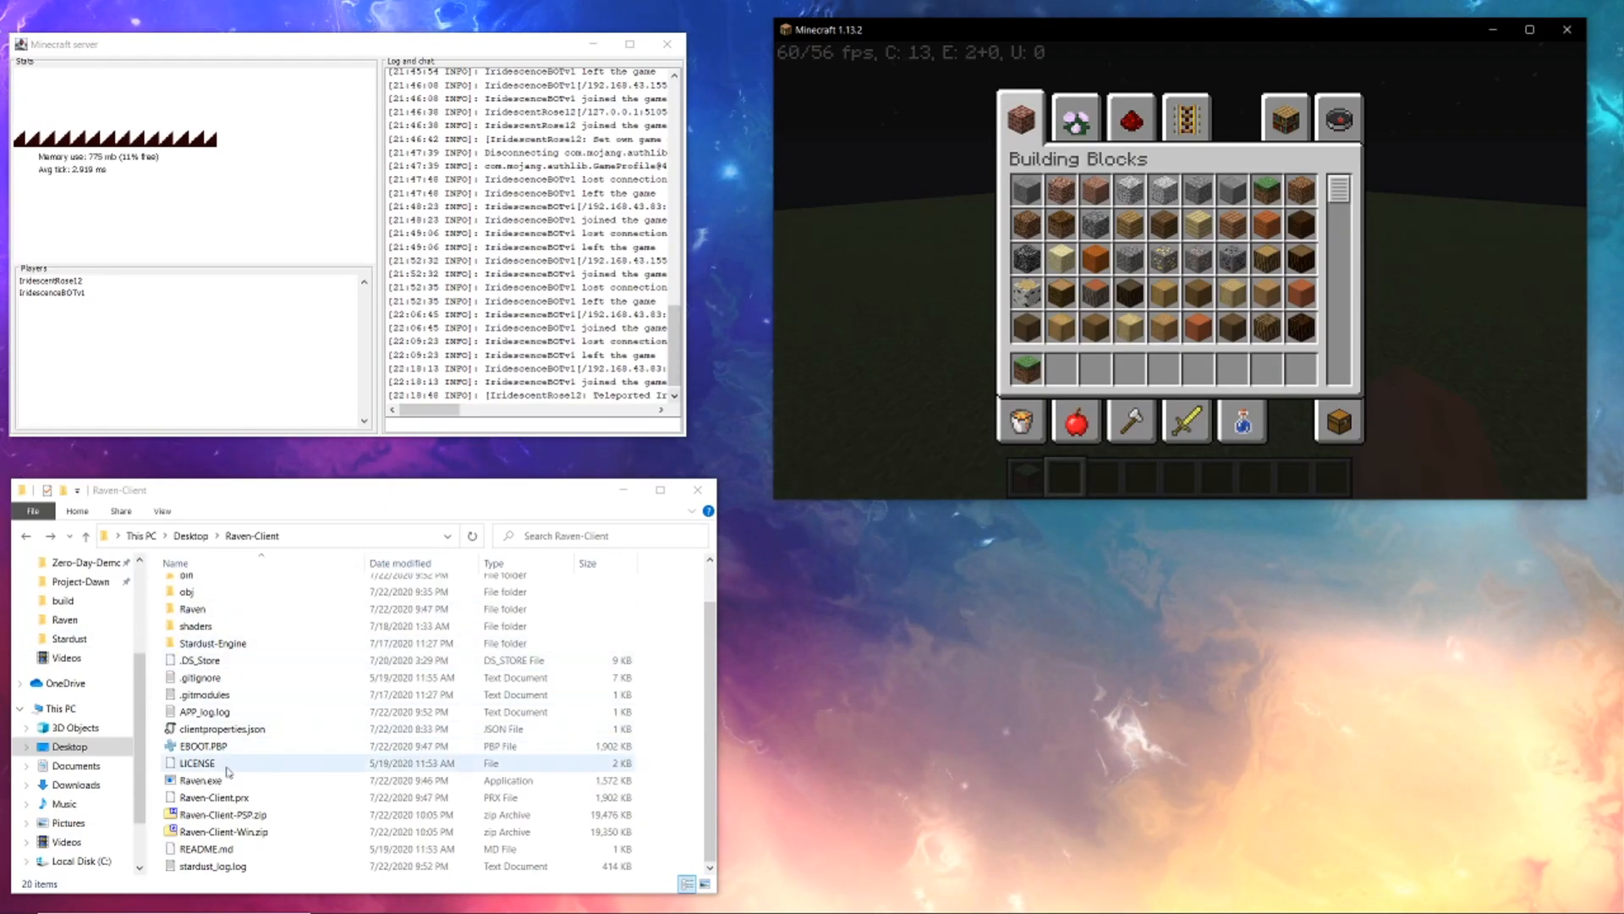
- Launch Raven.exe from the Raven-Client folder to bring up the RECRAFTED title menu
{"action": "double_click", "coordinate": [199, 780]}
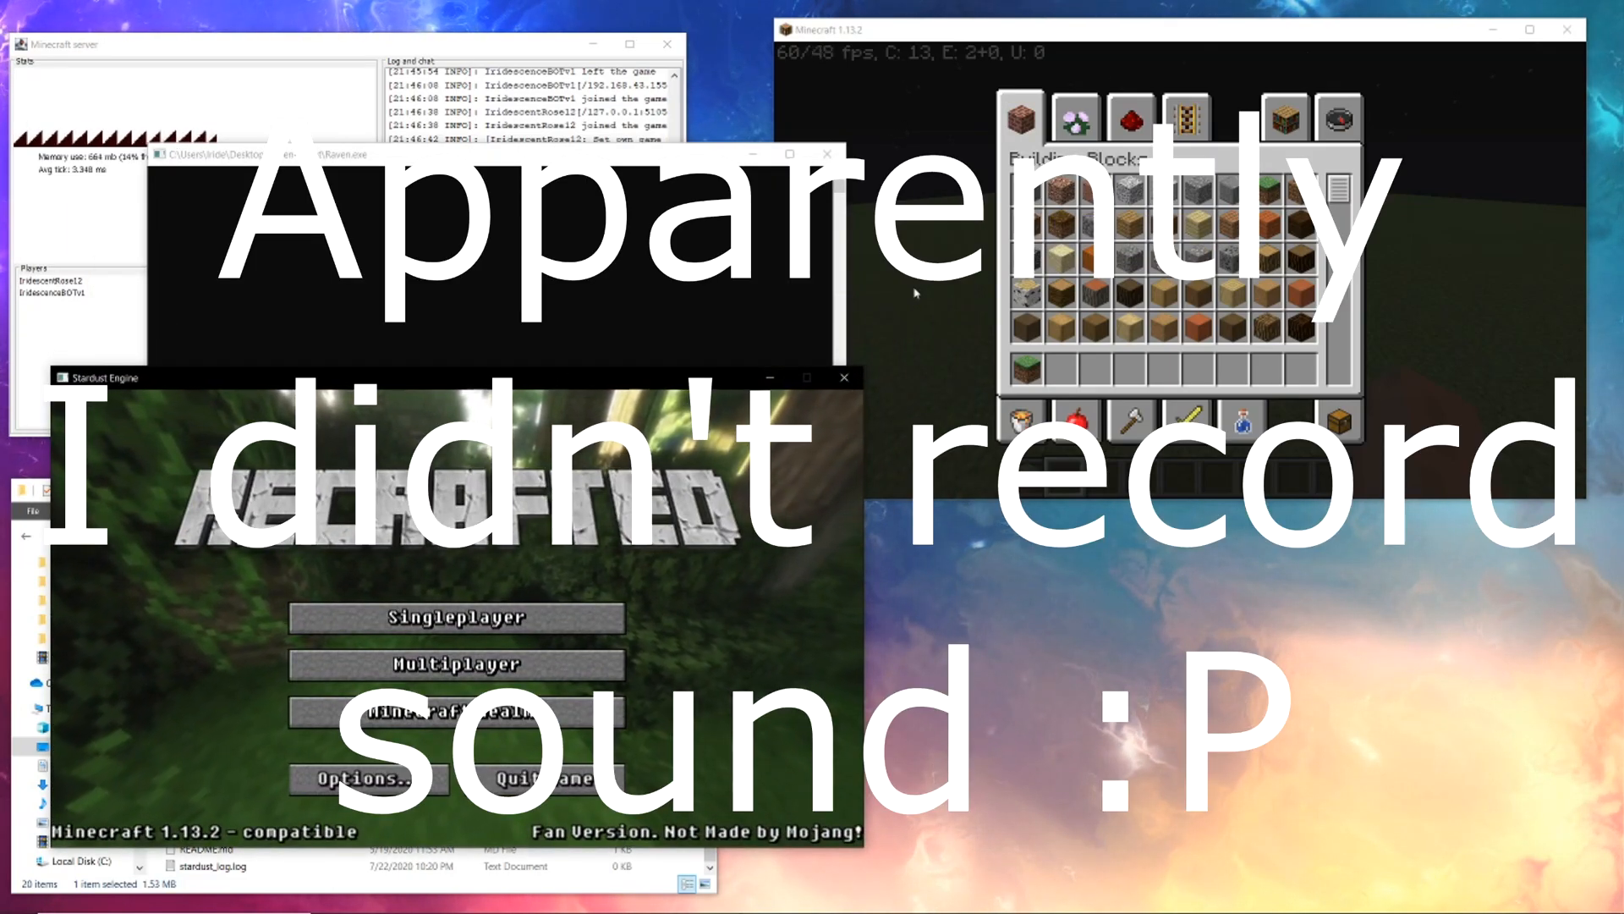
{"action": "mouse_move", "coordinate": [456, 664]}
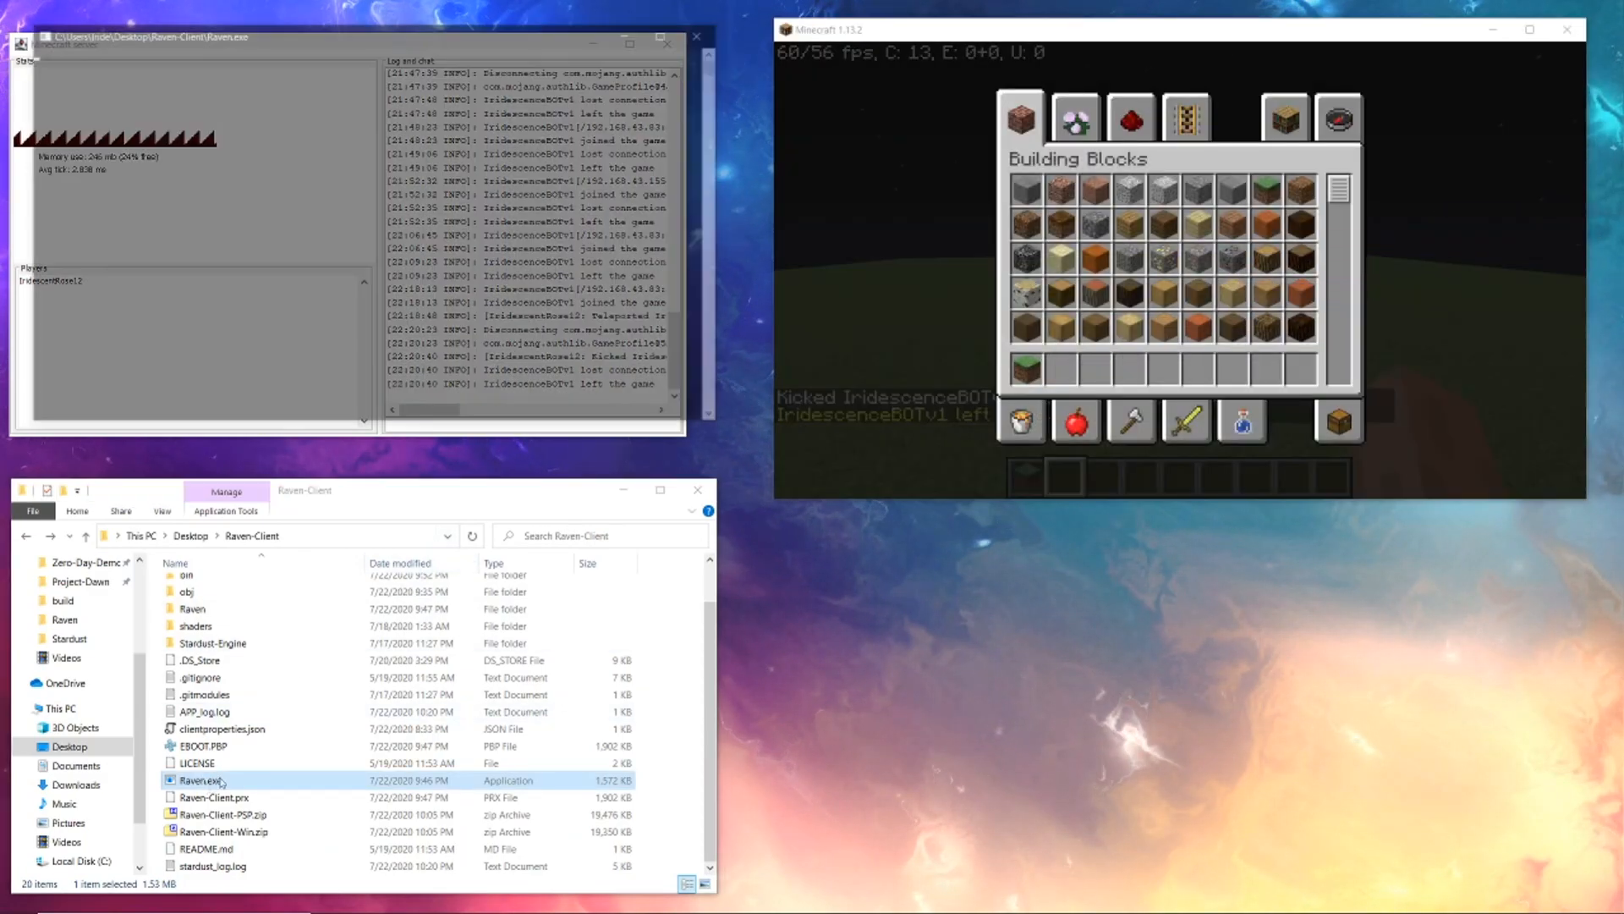
- Relaunch Raven.exe from File Explorer to return to the RECRAFTED title menu
{"action": "double_click", "coordinate": [200, 780]}
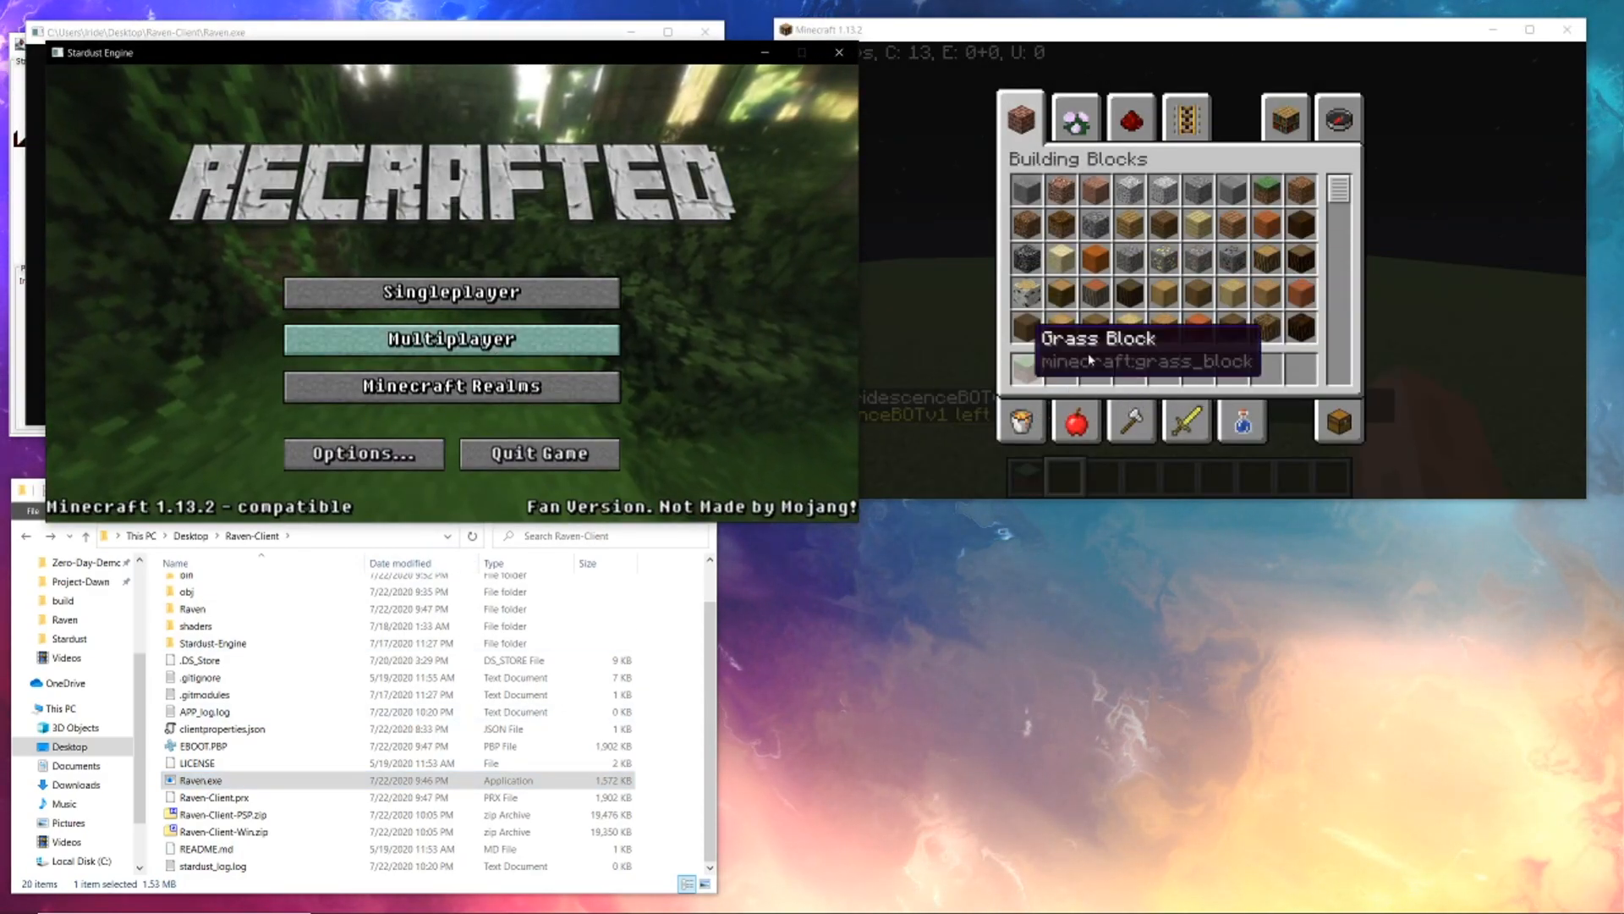